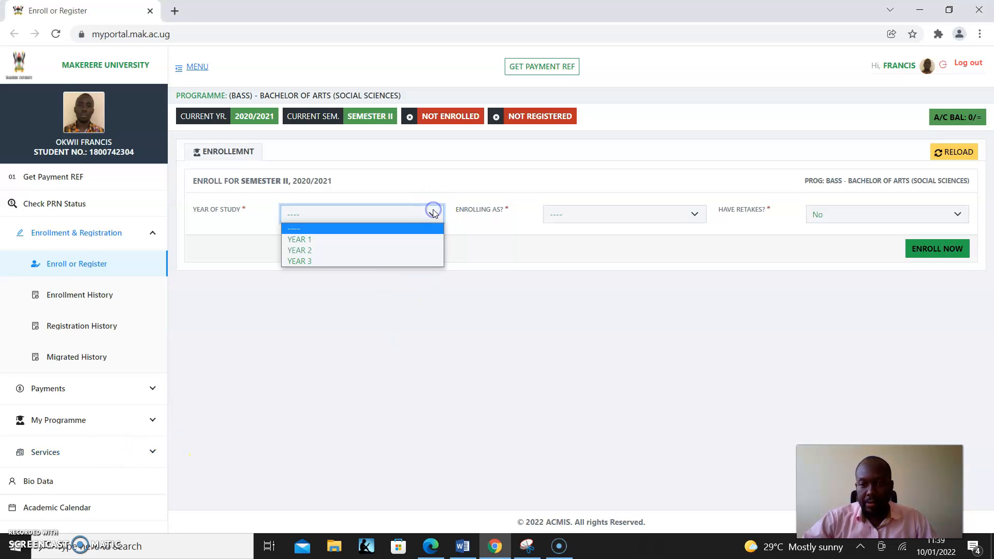
Choose Year 3 as year of study and Doing Retakes After Final Year as enrolment type
click(299, 261)
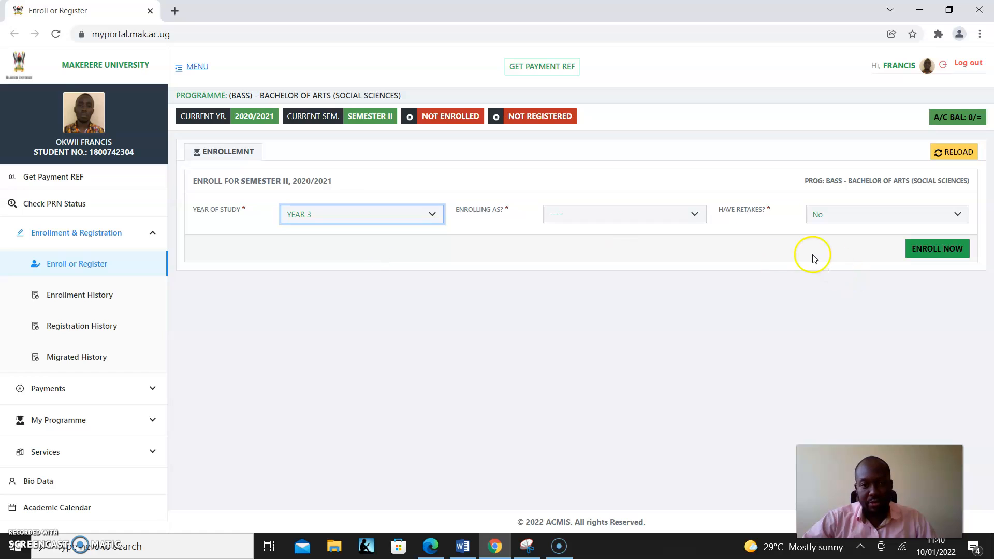
click(623, 213)
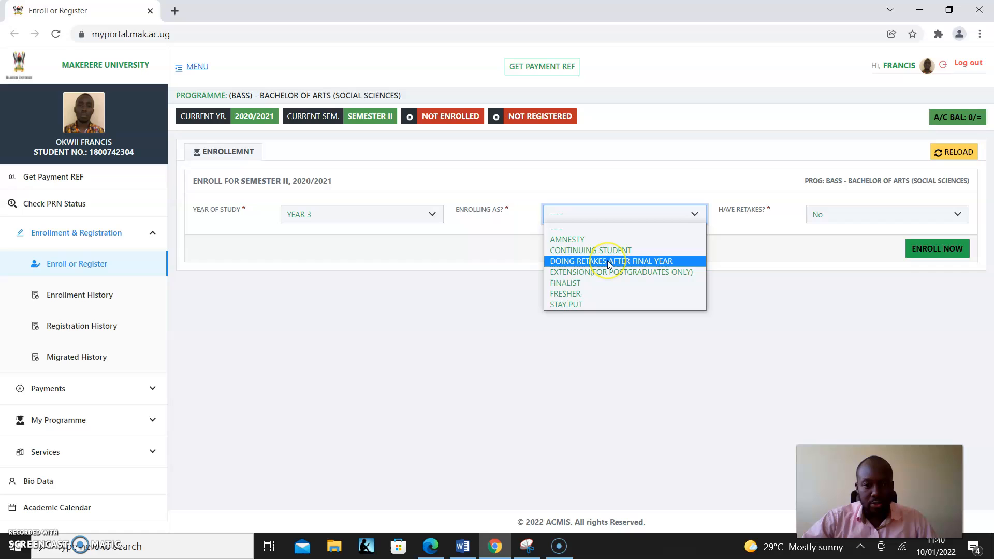
click(607, 261)
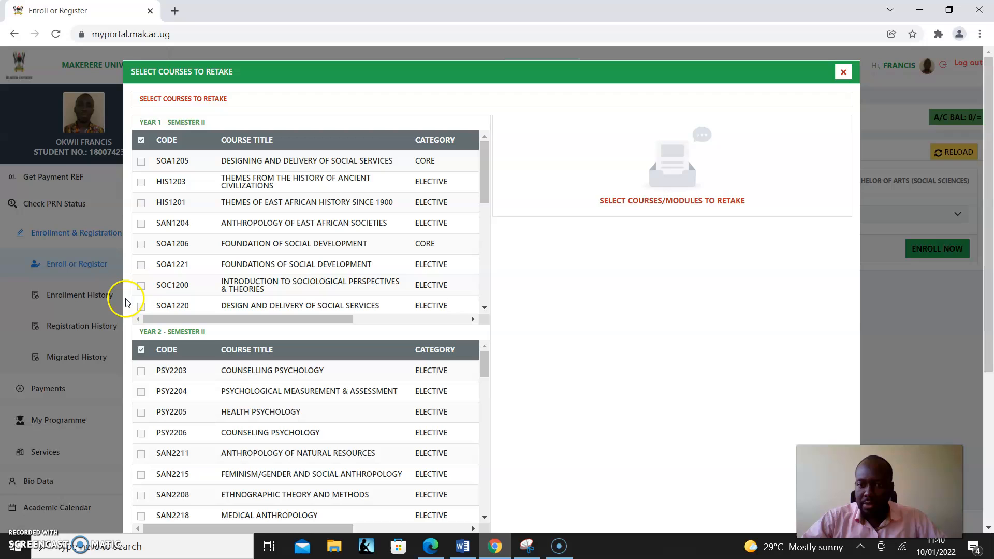
Add SOC1200 and PSY2203 as retake papers to the enrolment form
click(142, 286)
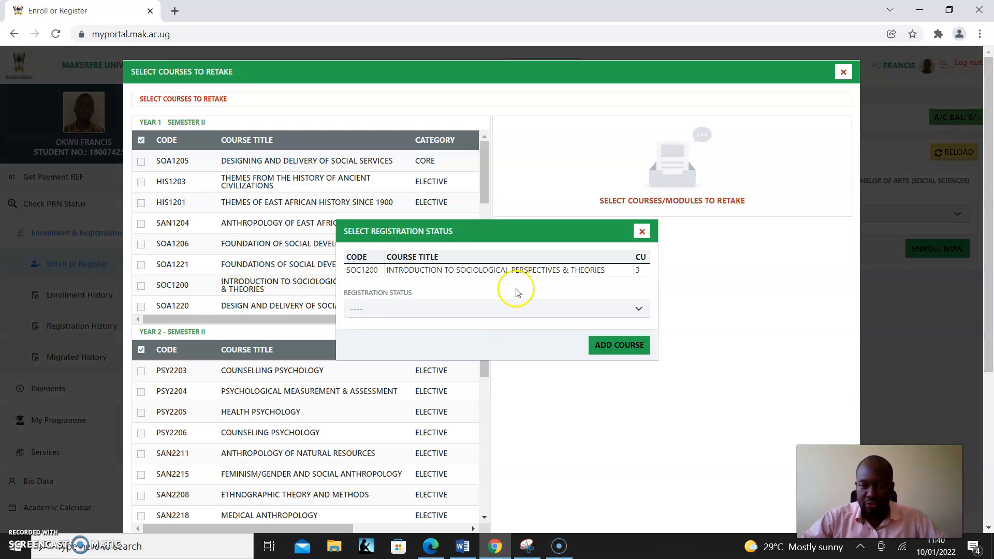
click(496, 308)
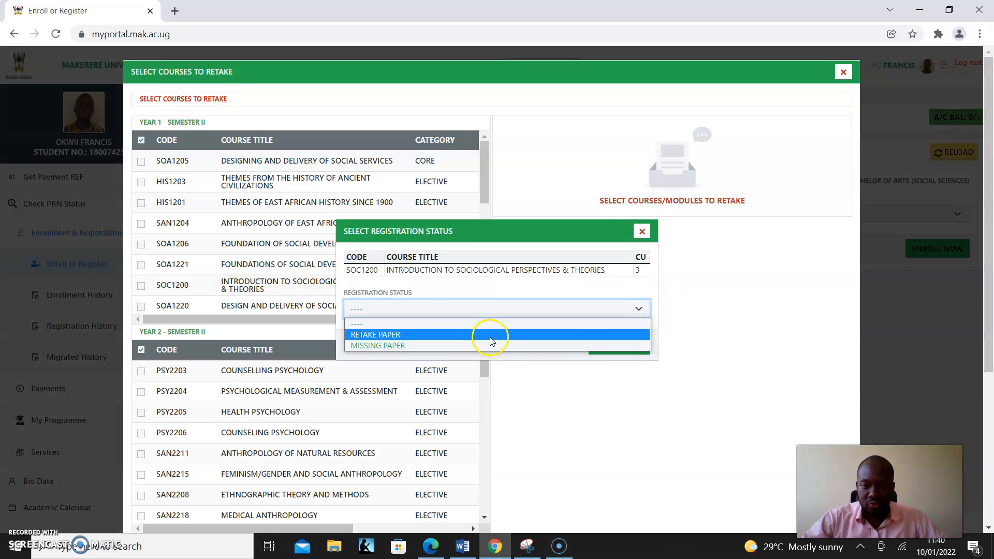
click(375, 334)
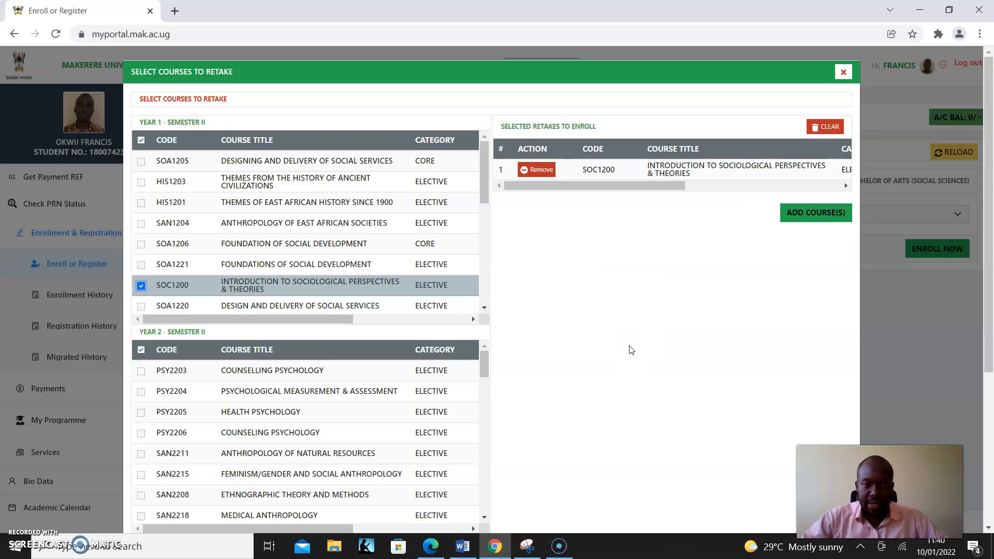
mouse_move(141, 382)
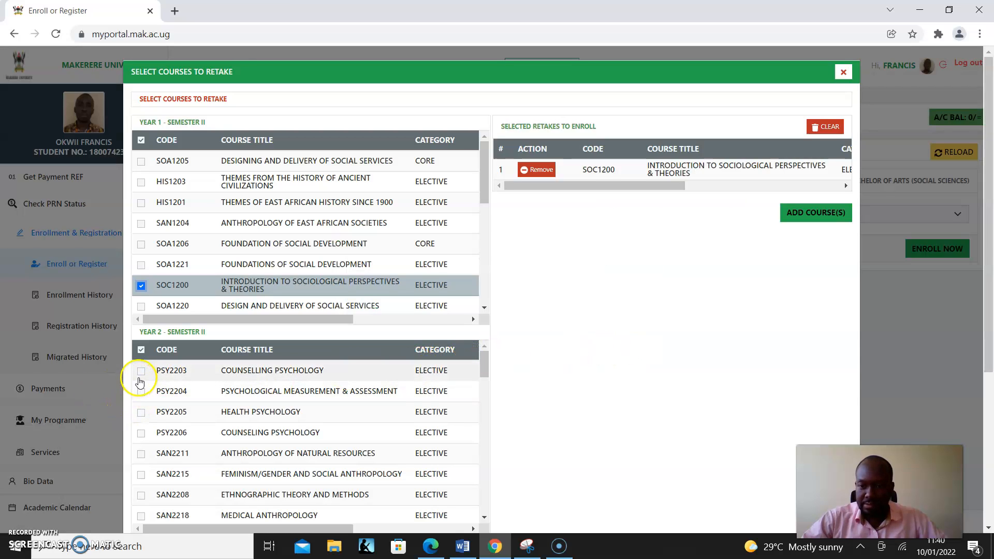
click(141, 370)
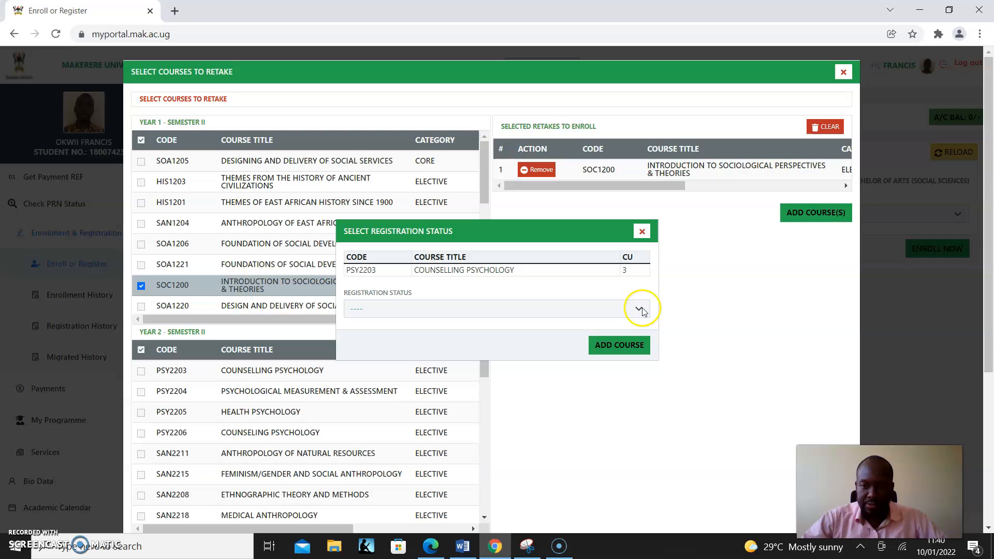
click(638, 309)
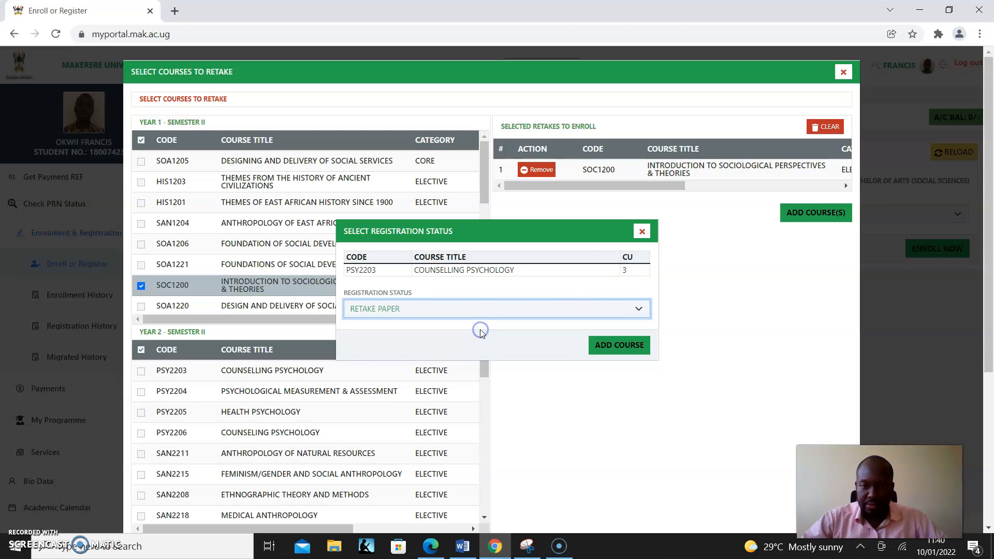
click(619, 346)
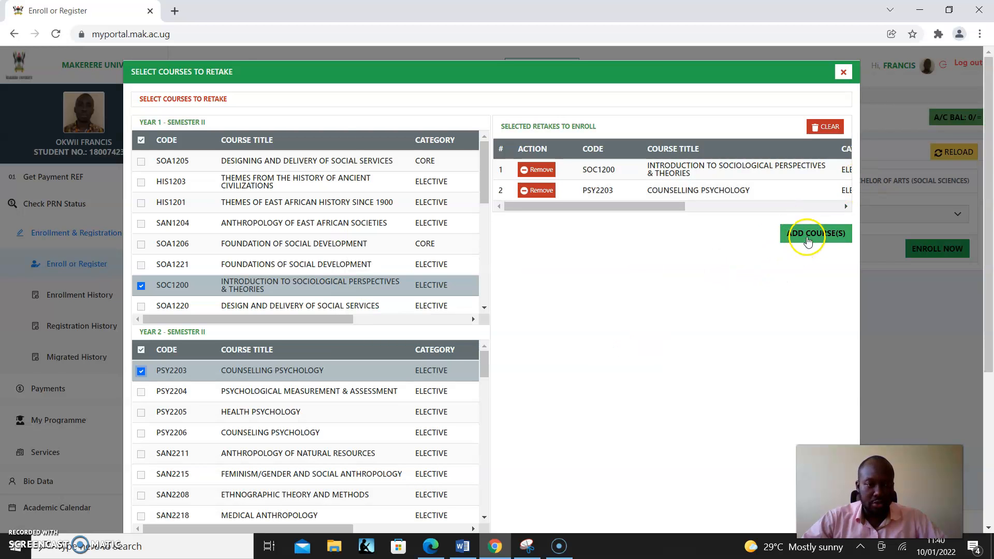
click(815, 234)
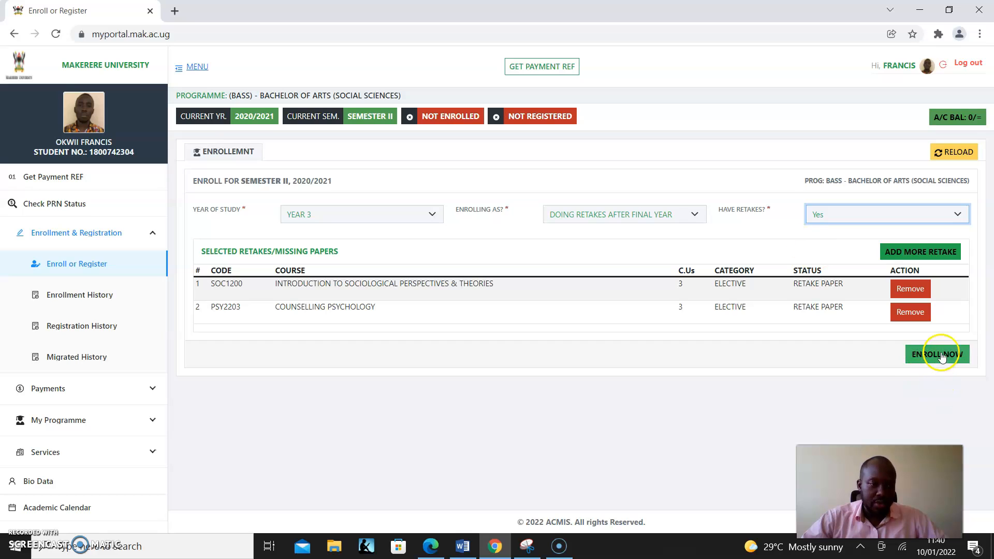
Submit the Year 3 Semester II 2020/2021 enrolment, showing the 131,727 UGX tuition invoice
click(939, 354)
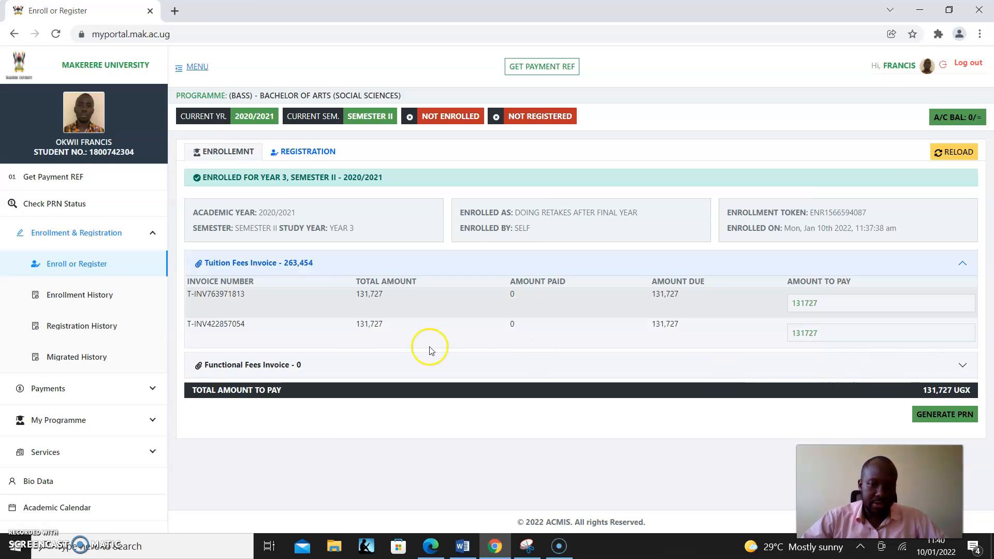
mouse_move(954, 394)
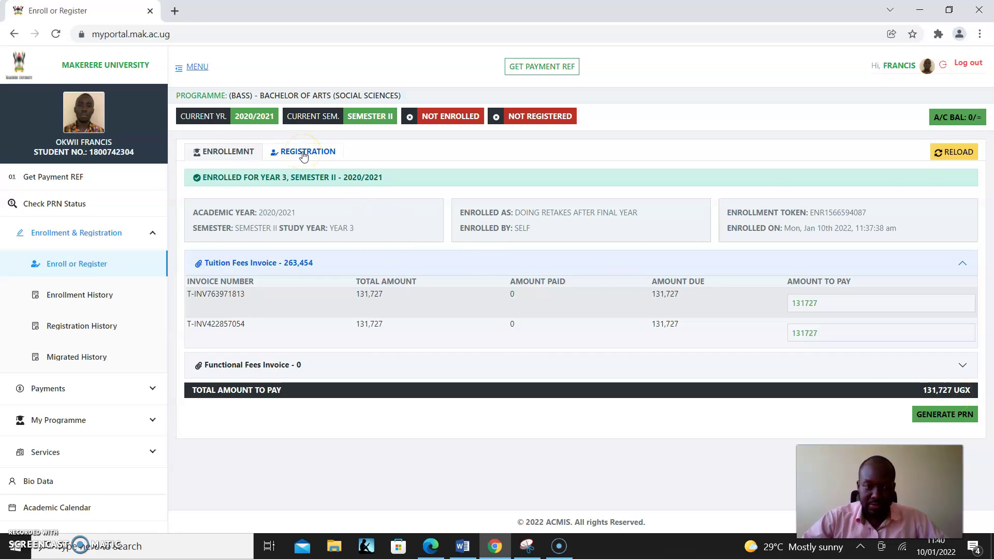
Register SOC1200 and PSY2203 as retake papers for Year 3 Semester II 2020/2021
click(308, 151)
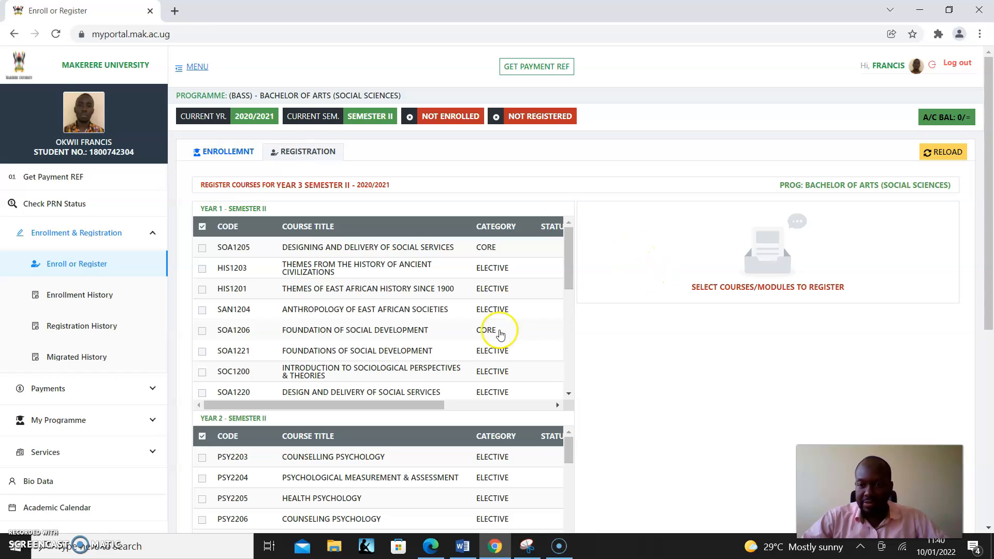
click(202, 371)
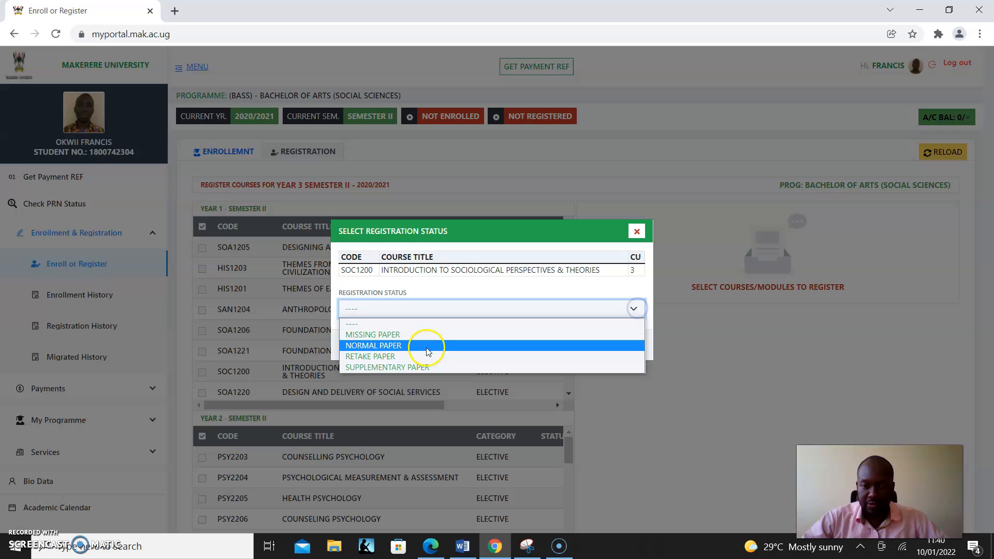
click(371, 356)
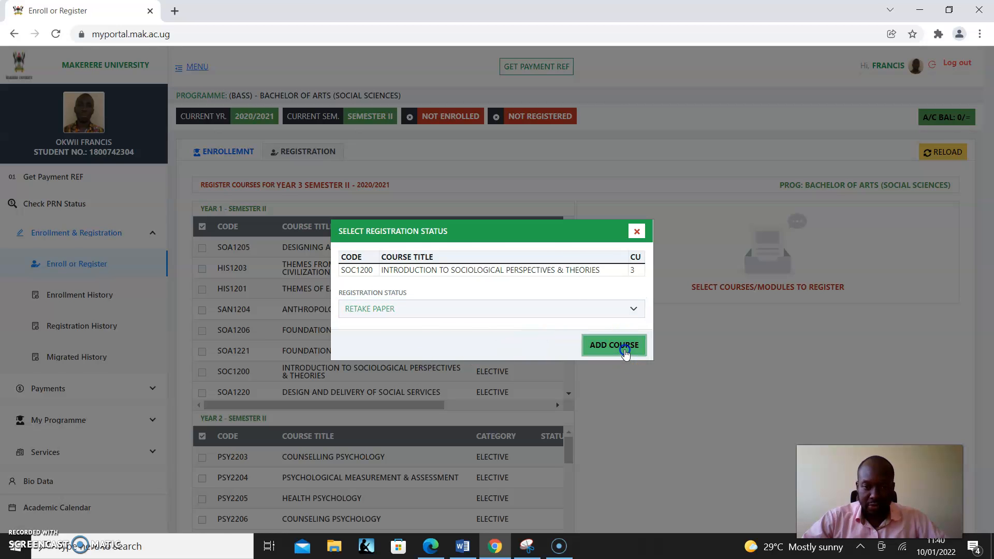
click(613, 345)
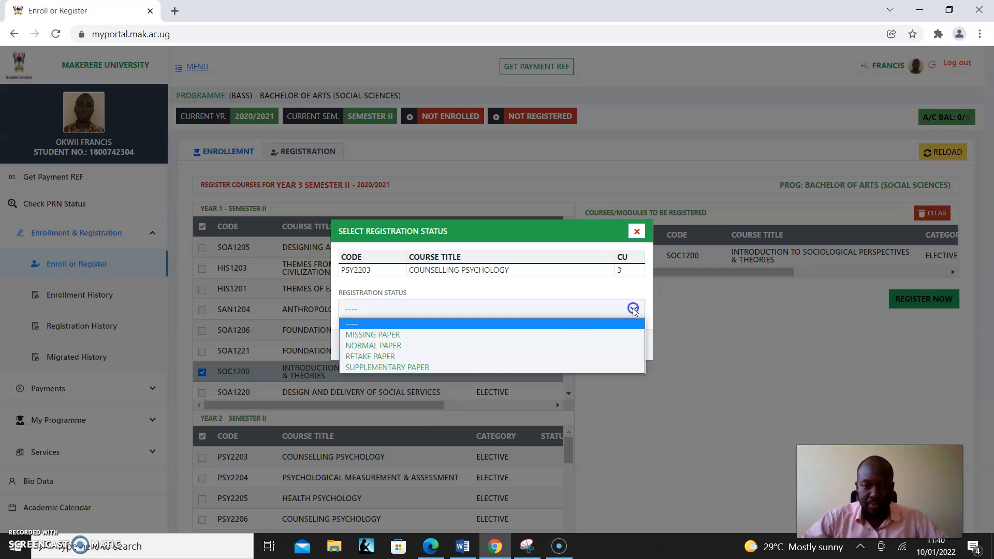
click(371, 357)
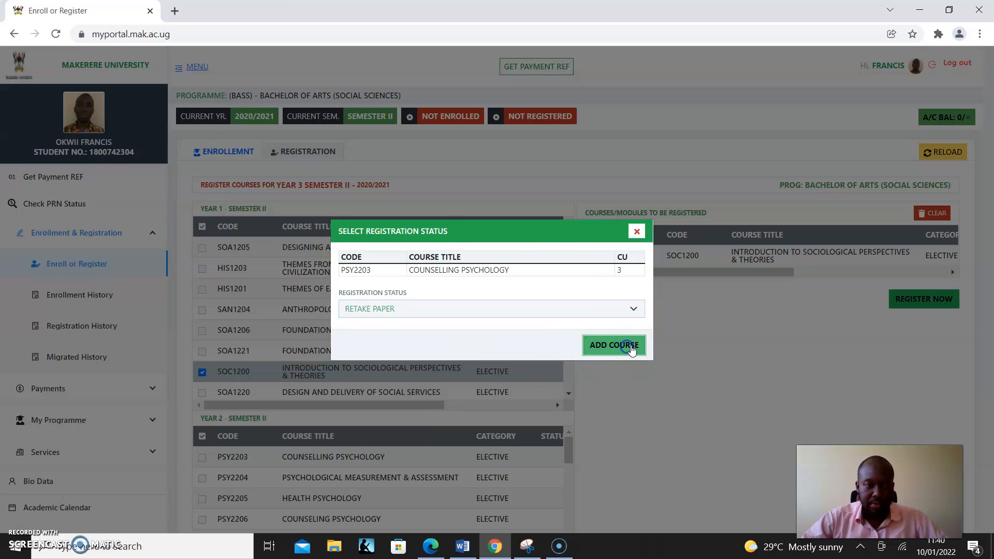
click(613, 346)
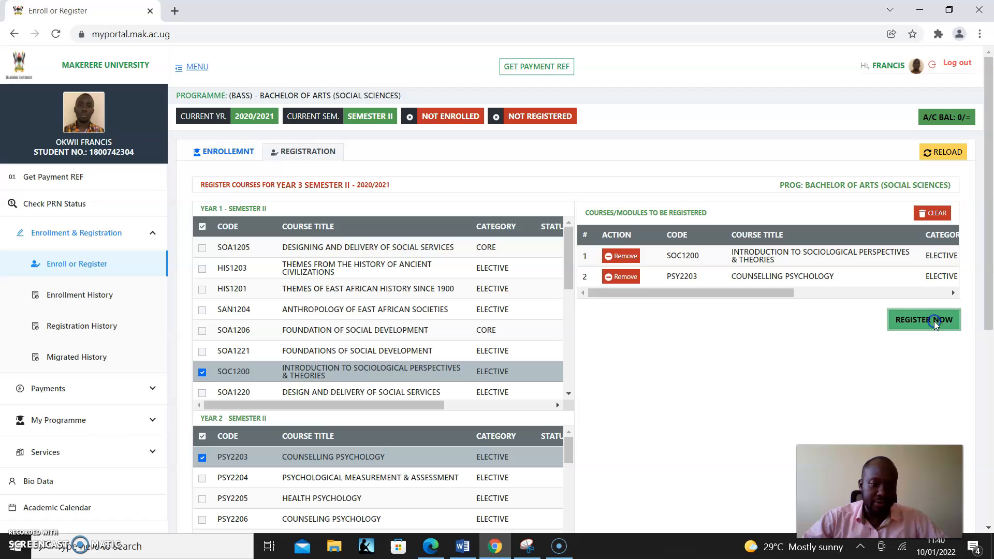
click(924, 319)
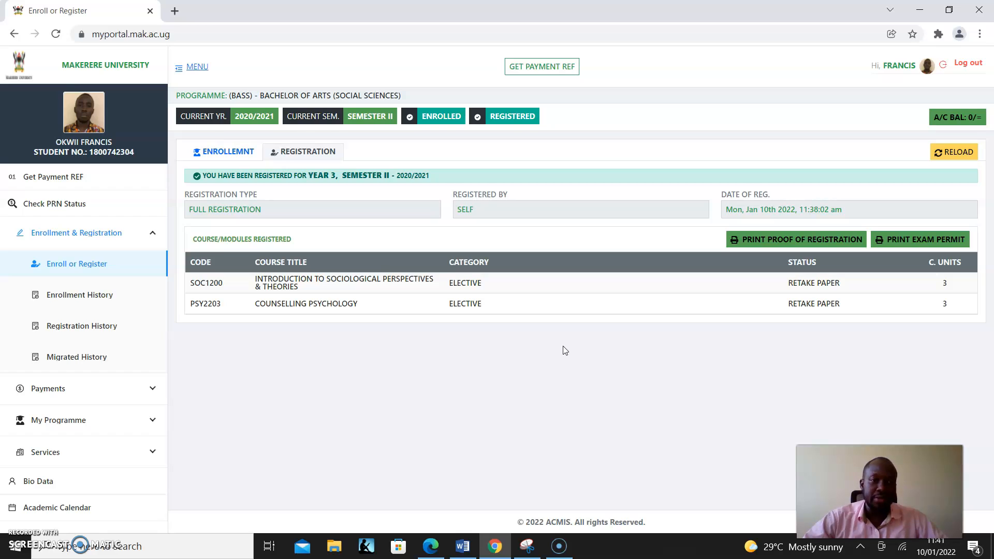
mouse_move(988, 128)
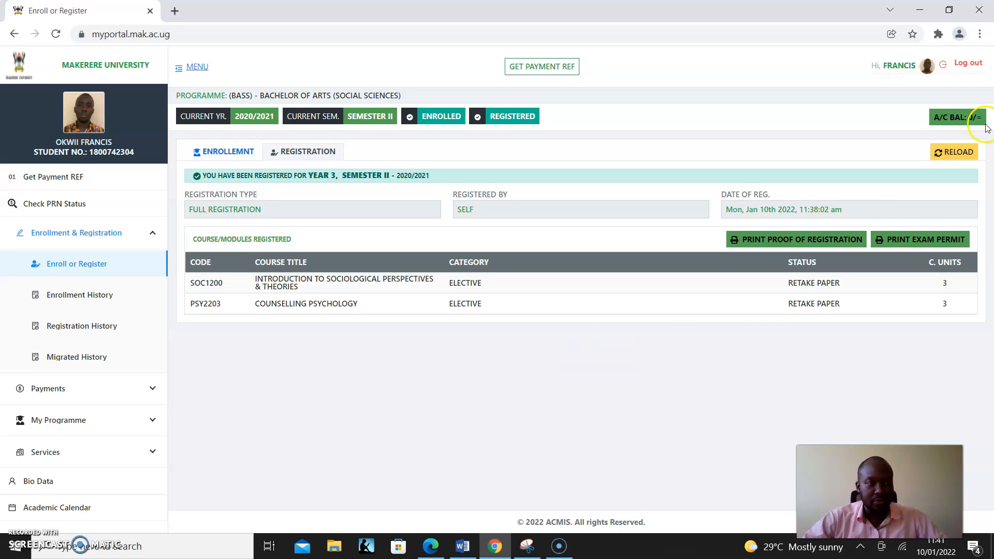